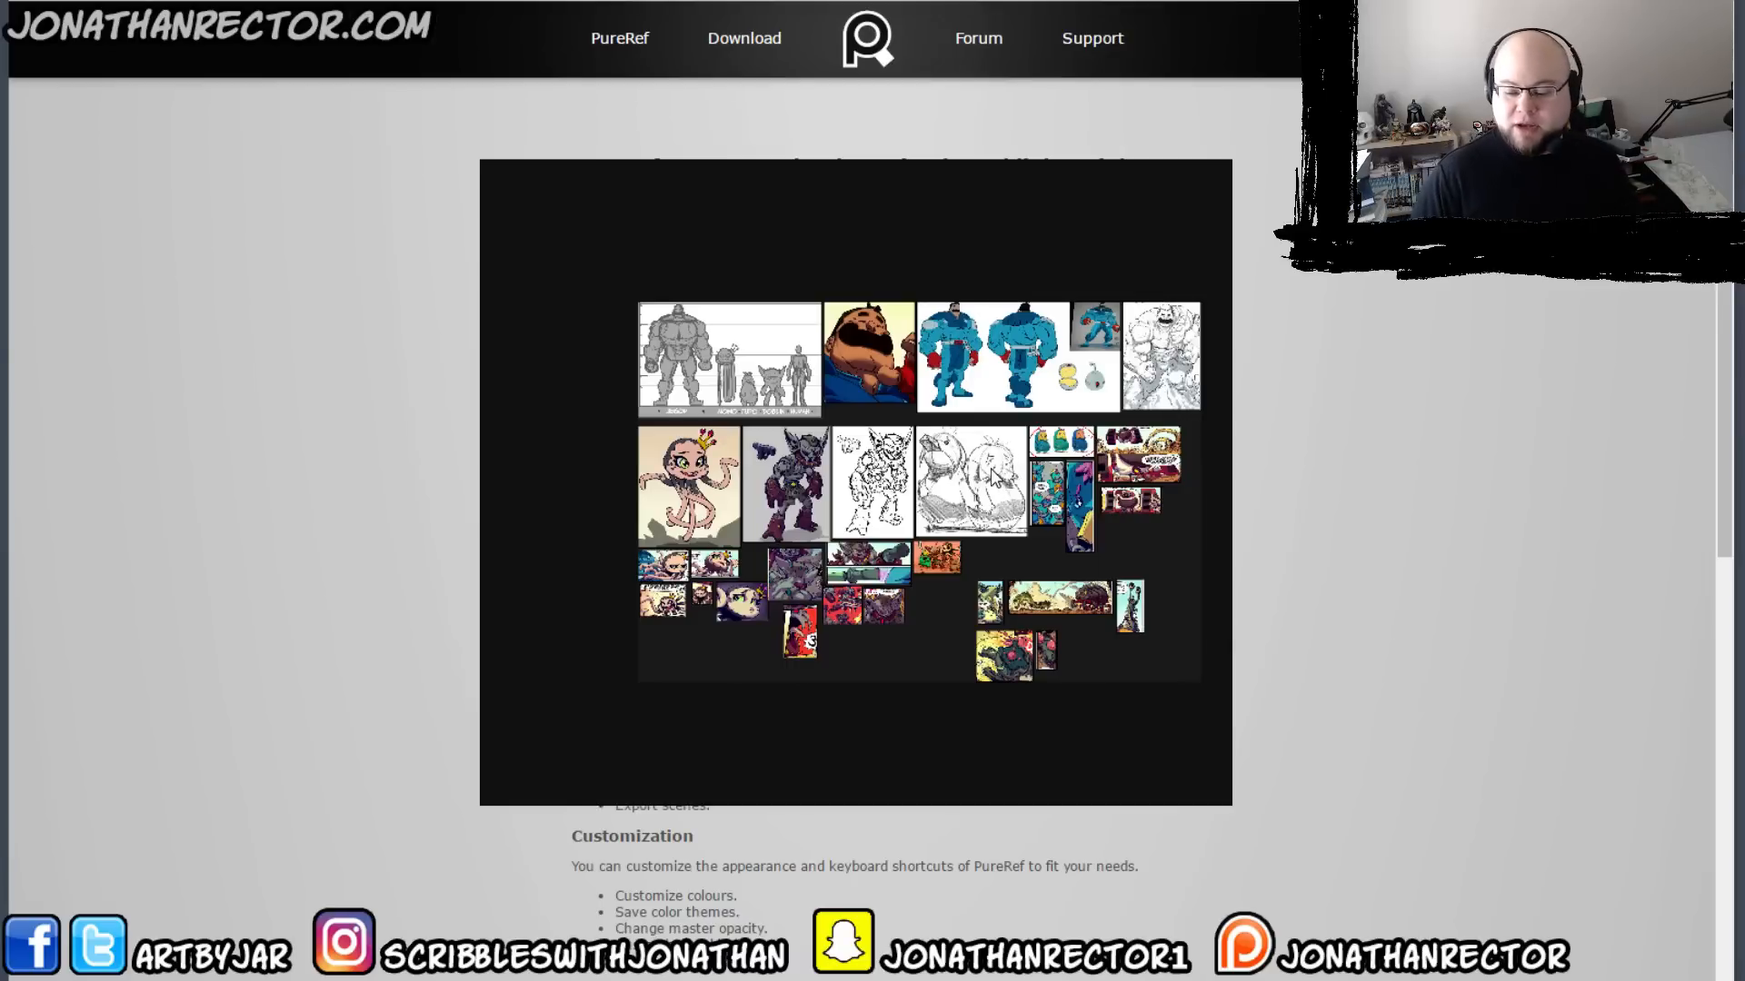
{"action": "mouse_move", "coordinate": [933, 236]}
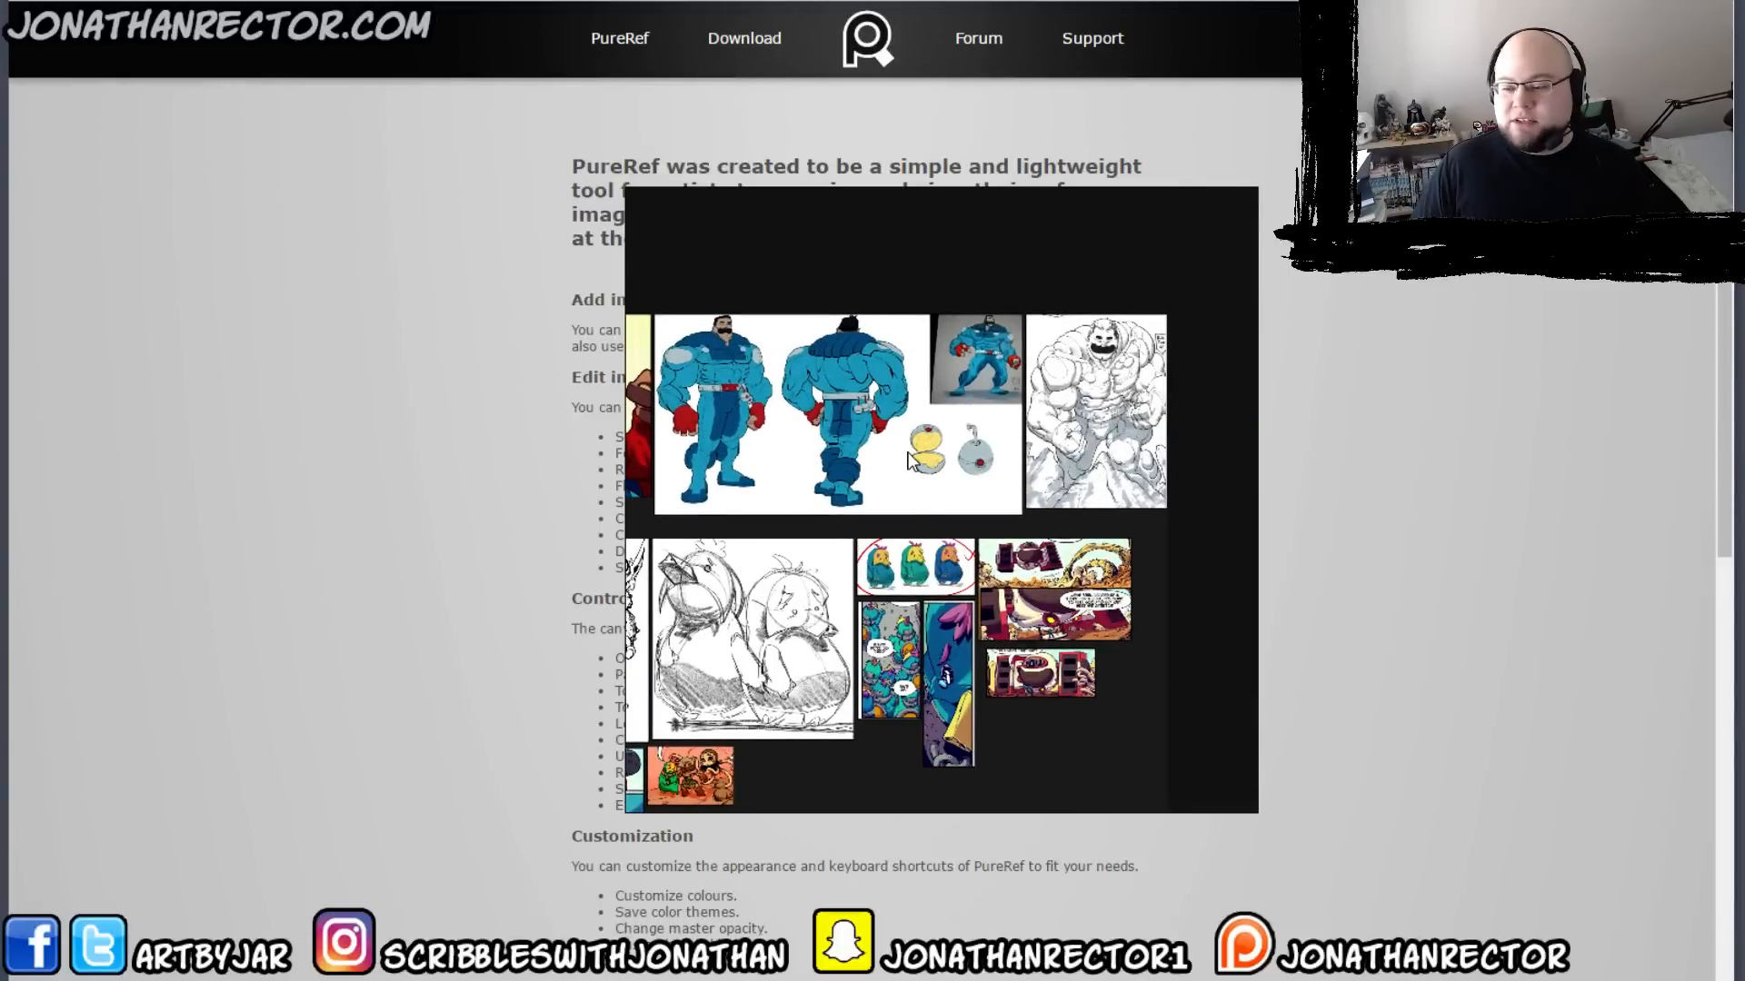
{"action": "mouse_move", "coordinate": [828, 587]}
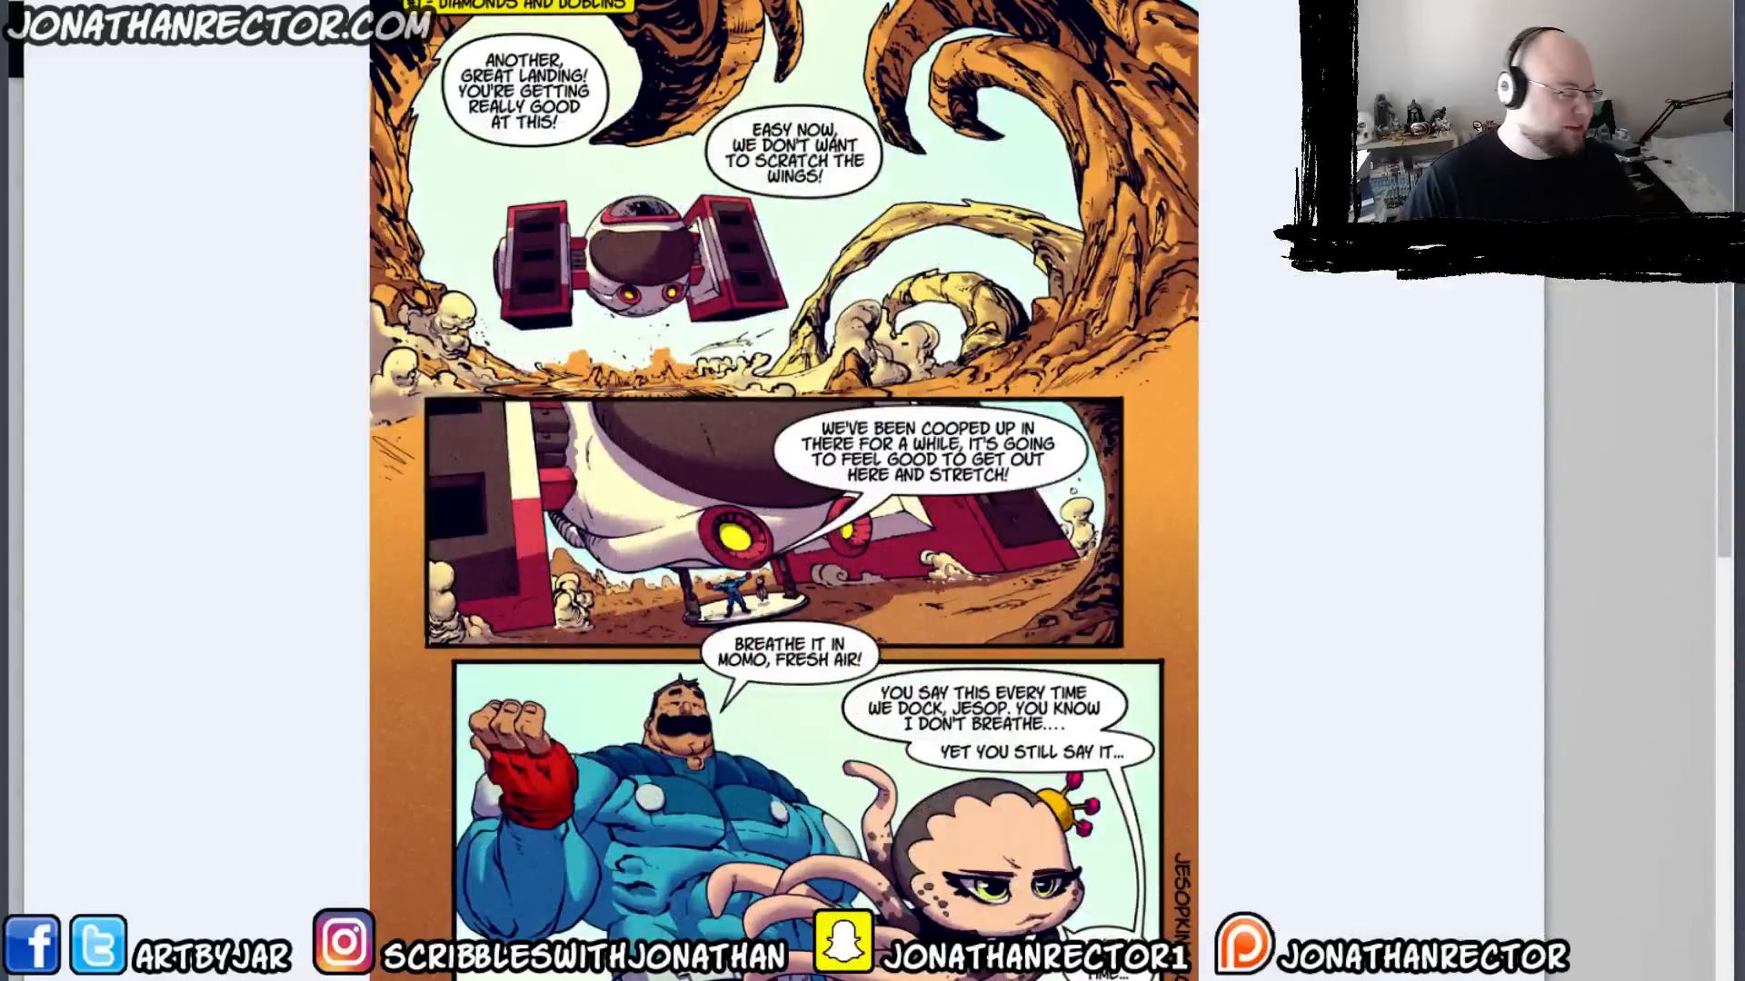
{"action": "mouse_move", "coordinate": [1060, 453]}
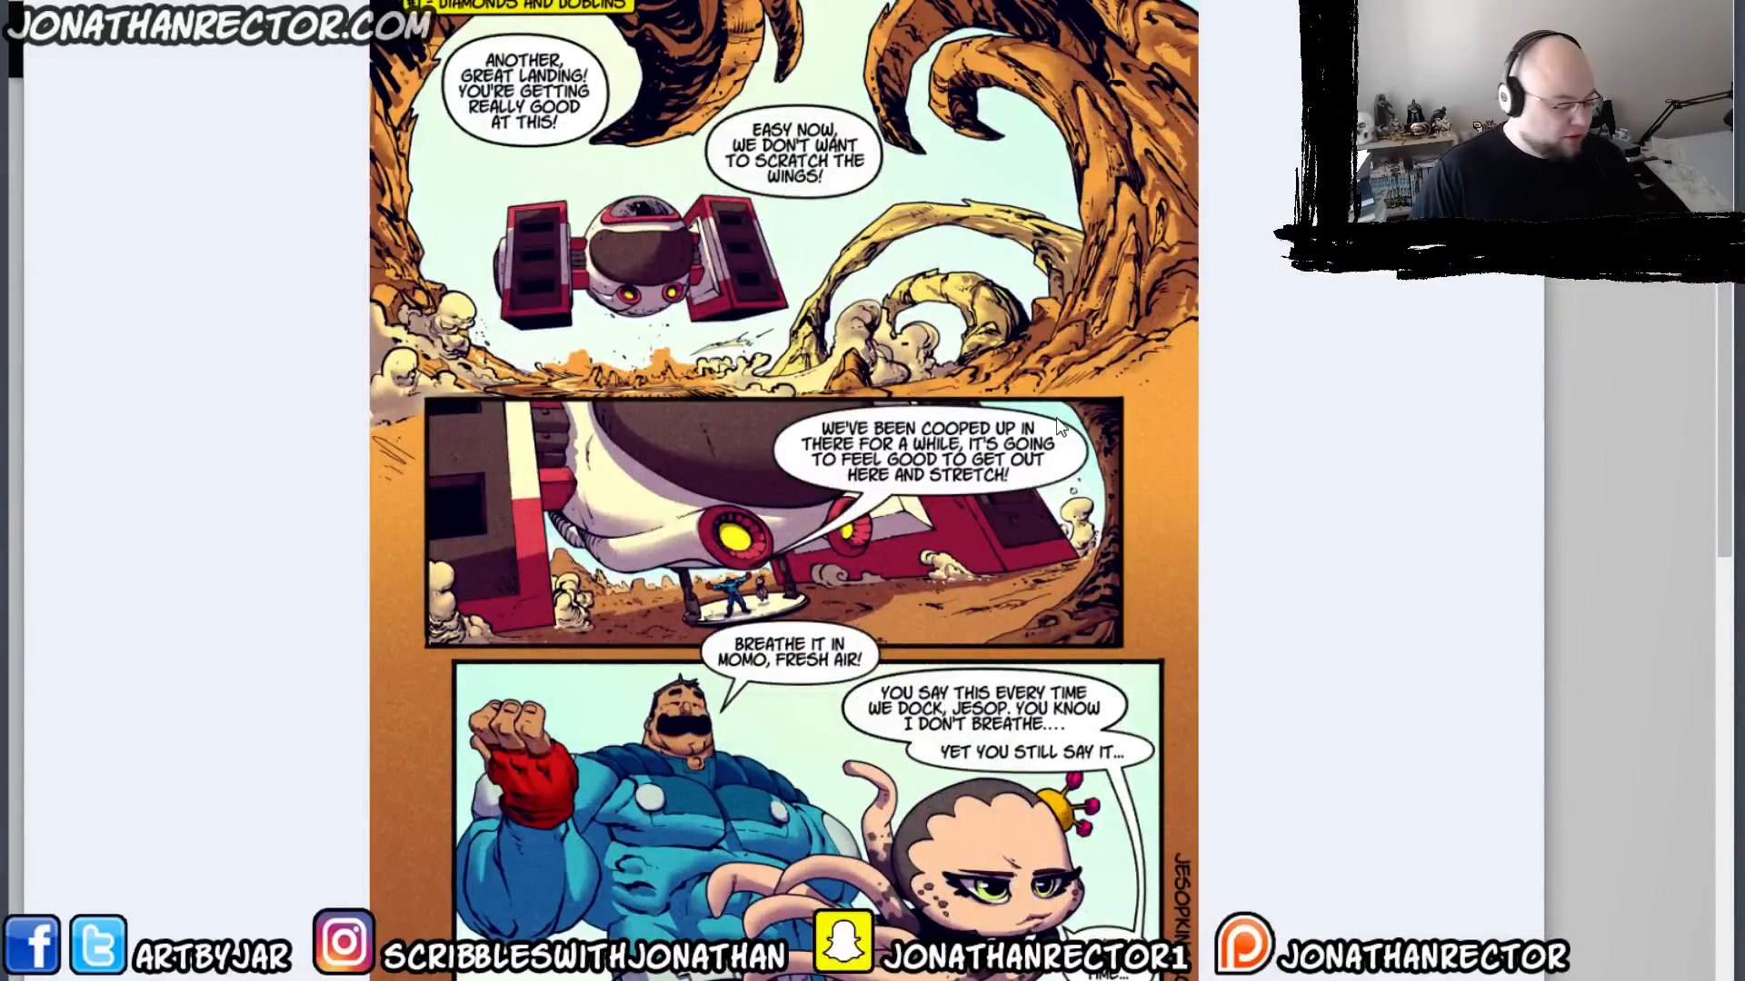
Scroll further down the comic page toward the panels worth capturing
{"action": "scroll", "scroll_direction": "down", "scroll_amount": 3}
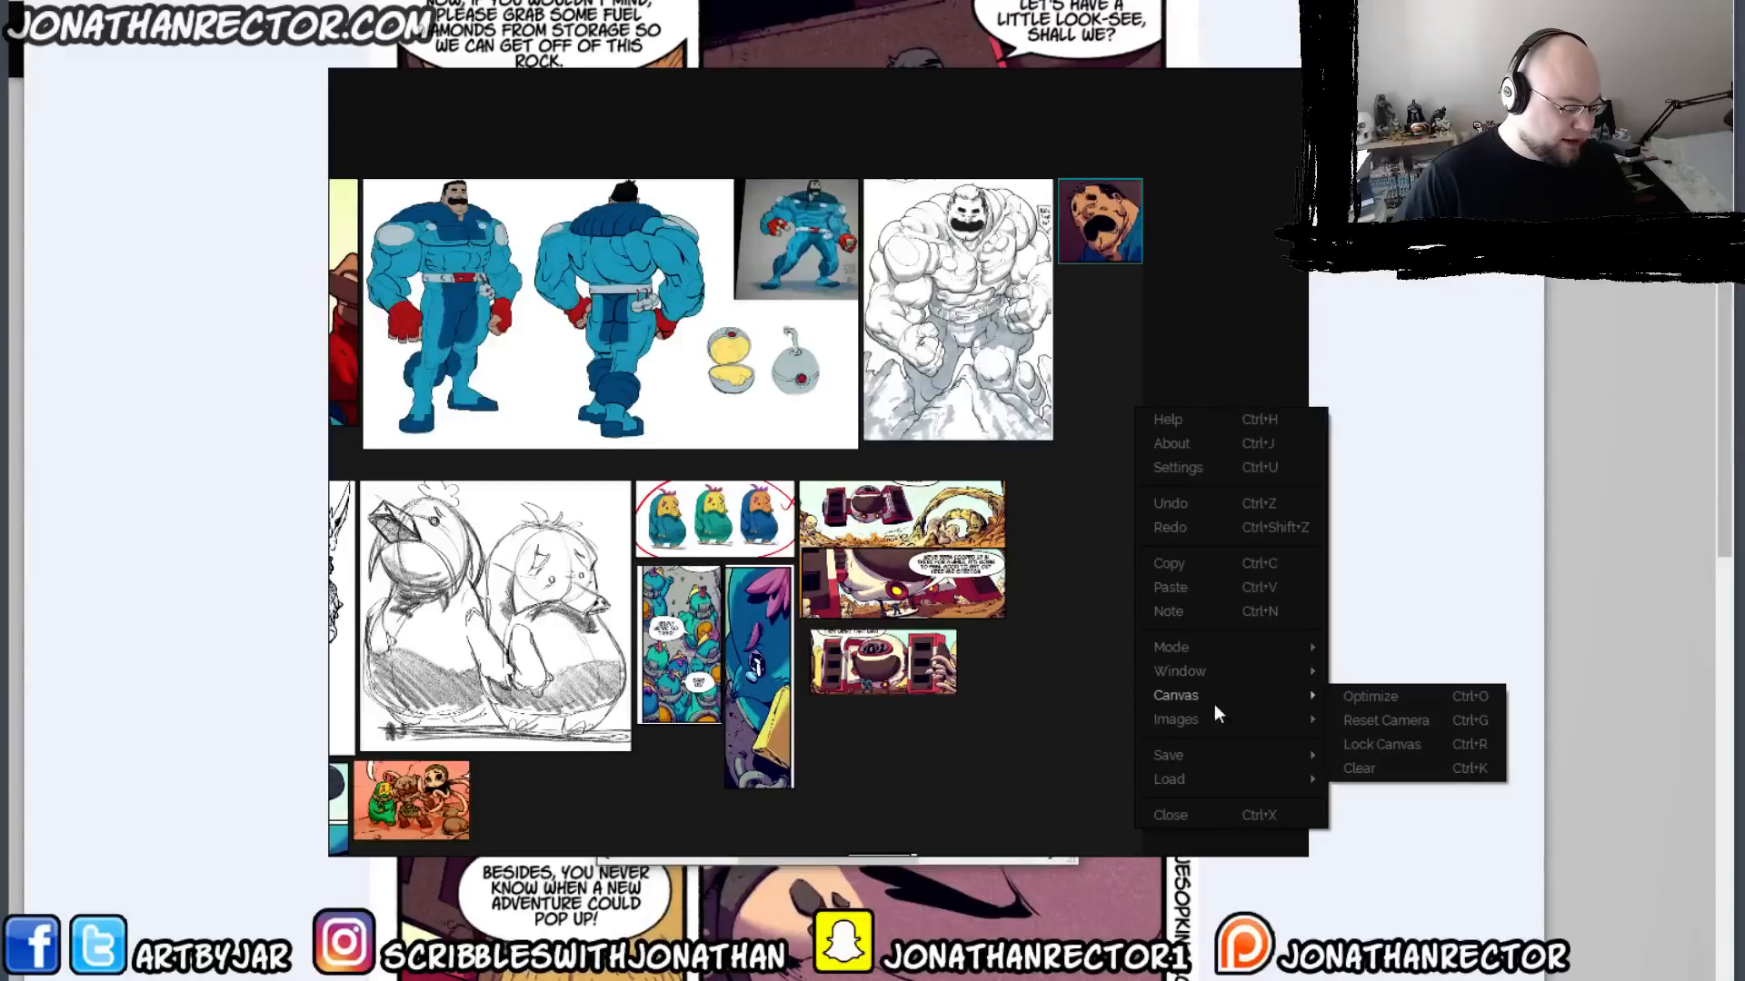
Dismiss the context menu, leaving the pasted shocked-face panel beside the muscular sketch
{"action": "left_click", "coordinate": [1141, 653]}
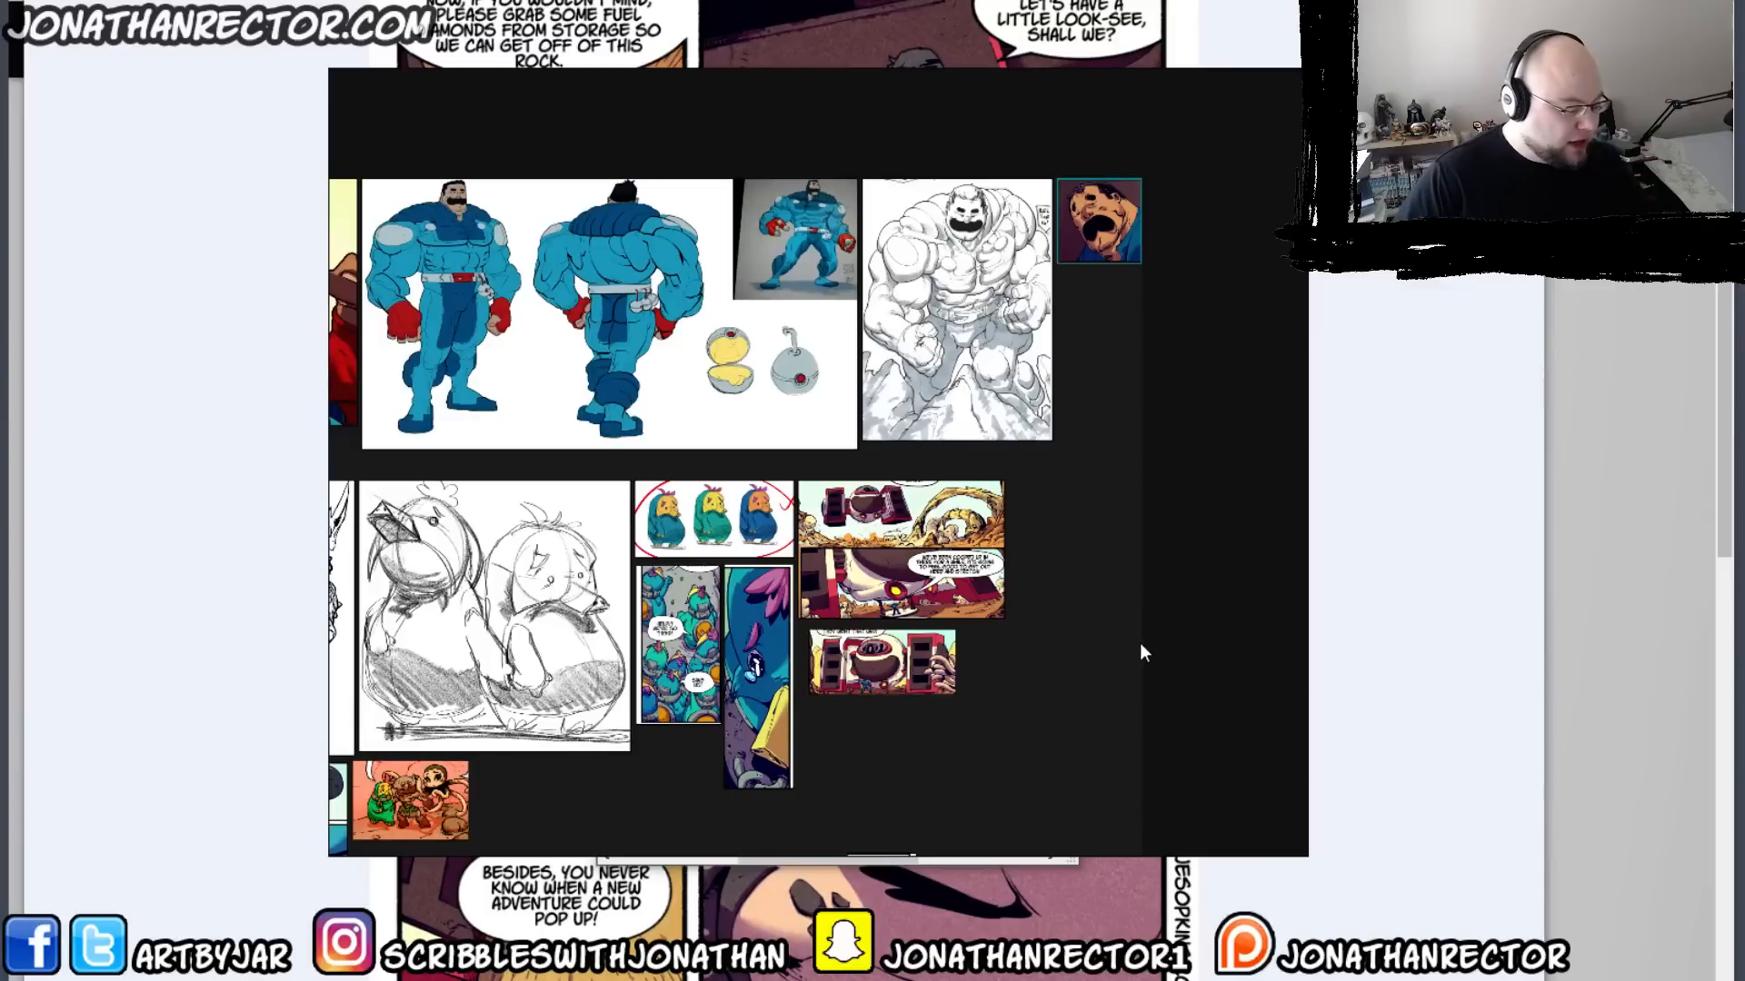
{"action": "mouse_move", "coordinate": [1152, 652]}
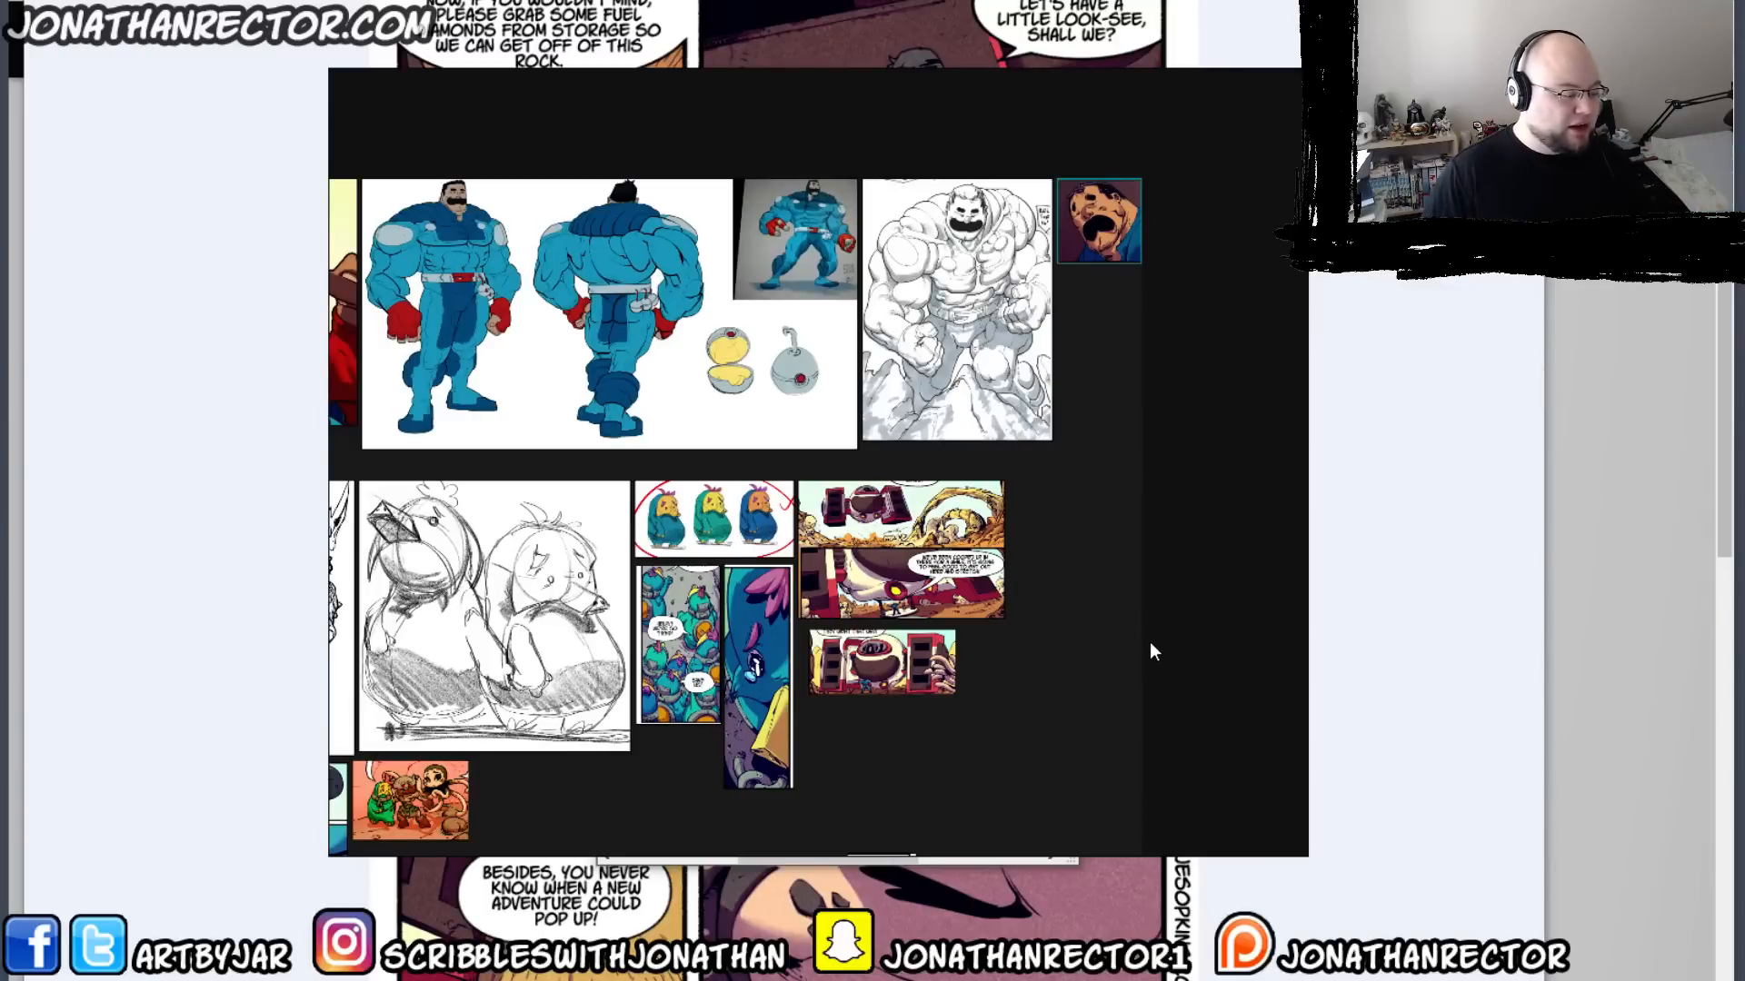
{"action": "mouse_move", "coordinate": [1065, 580]}
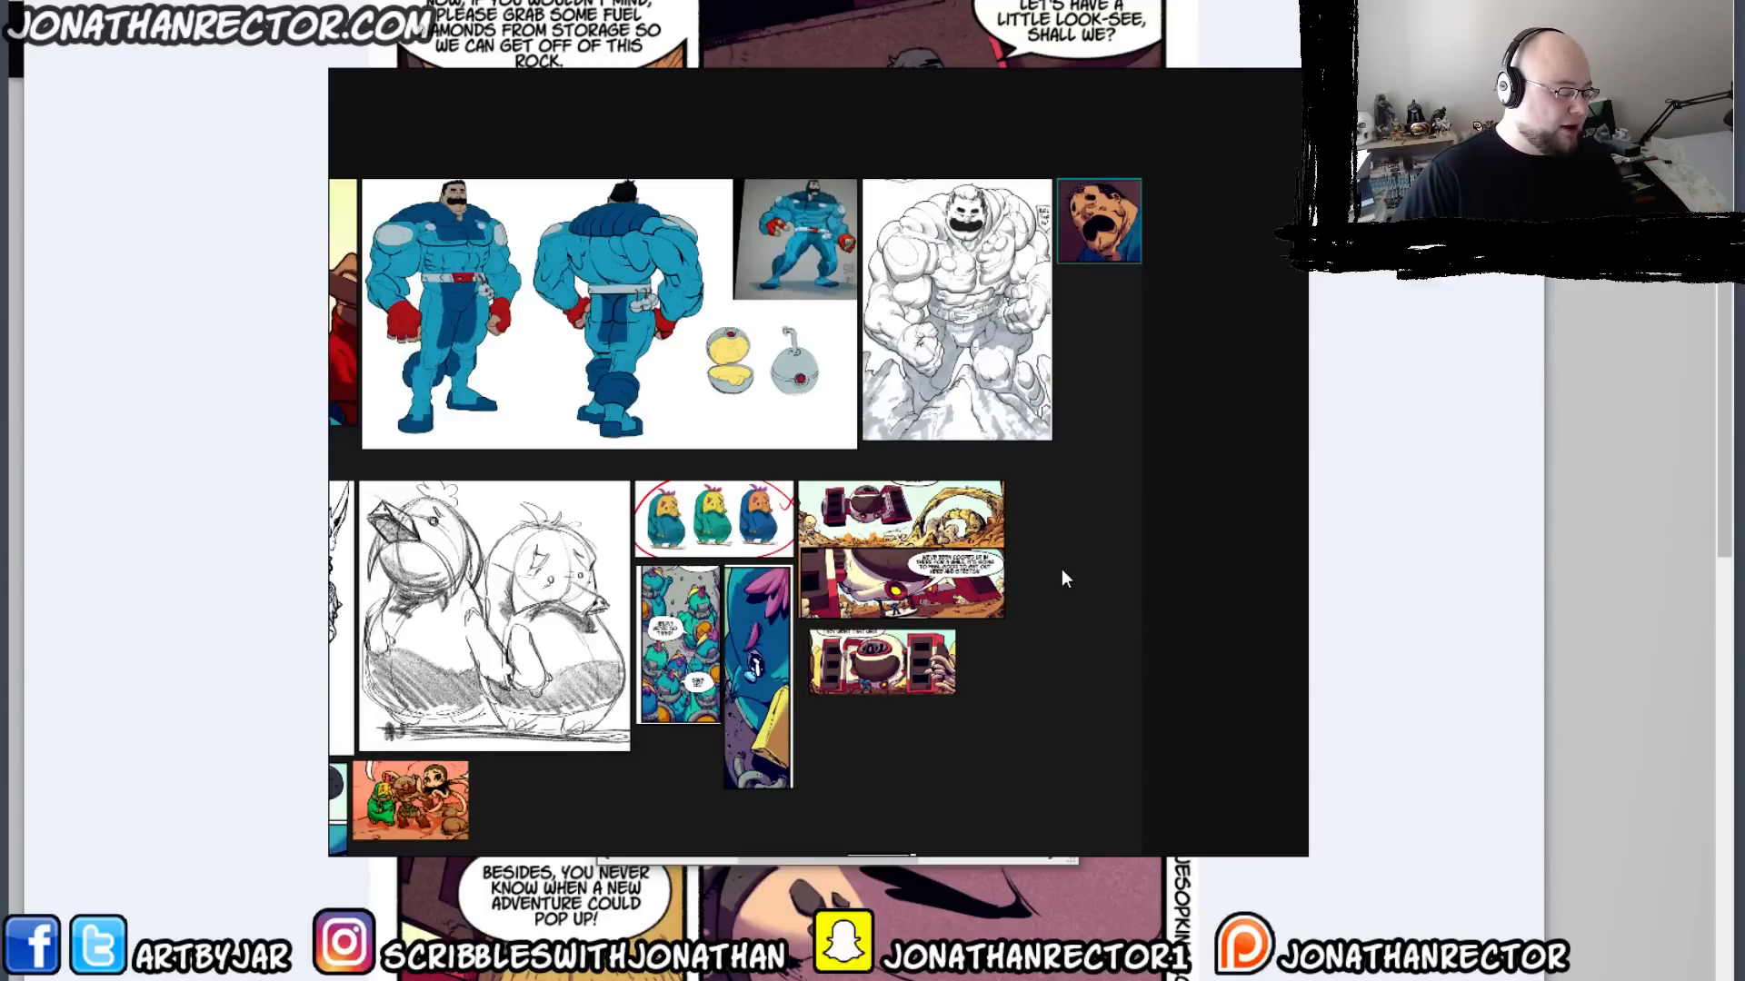
{"action": "right_click", "coordinate": [1065, 578]}
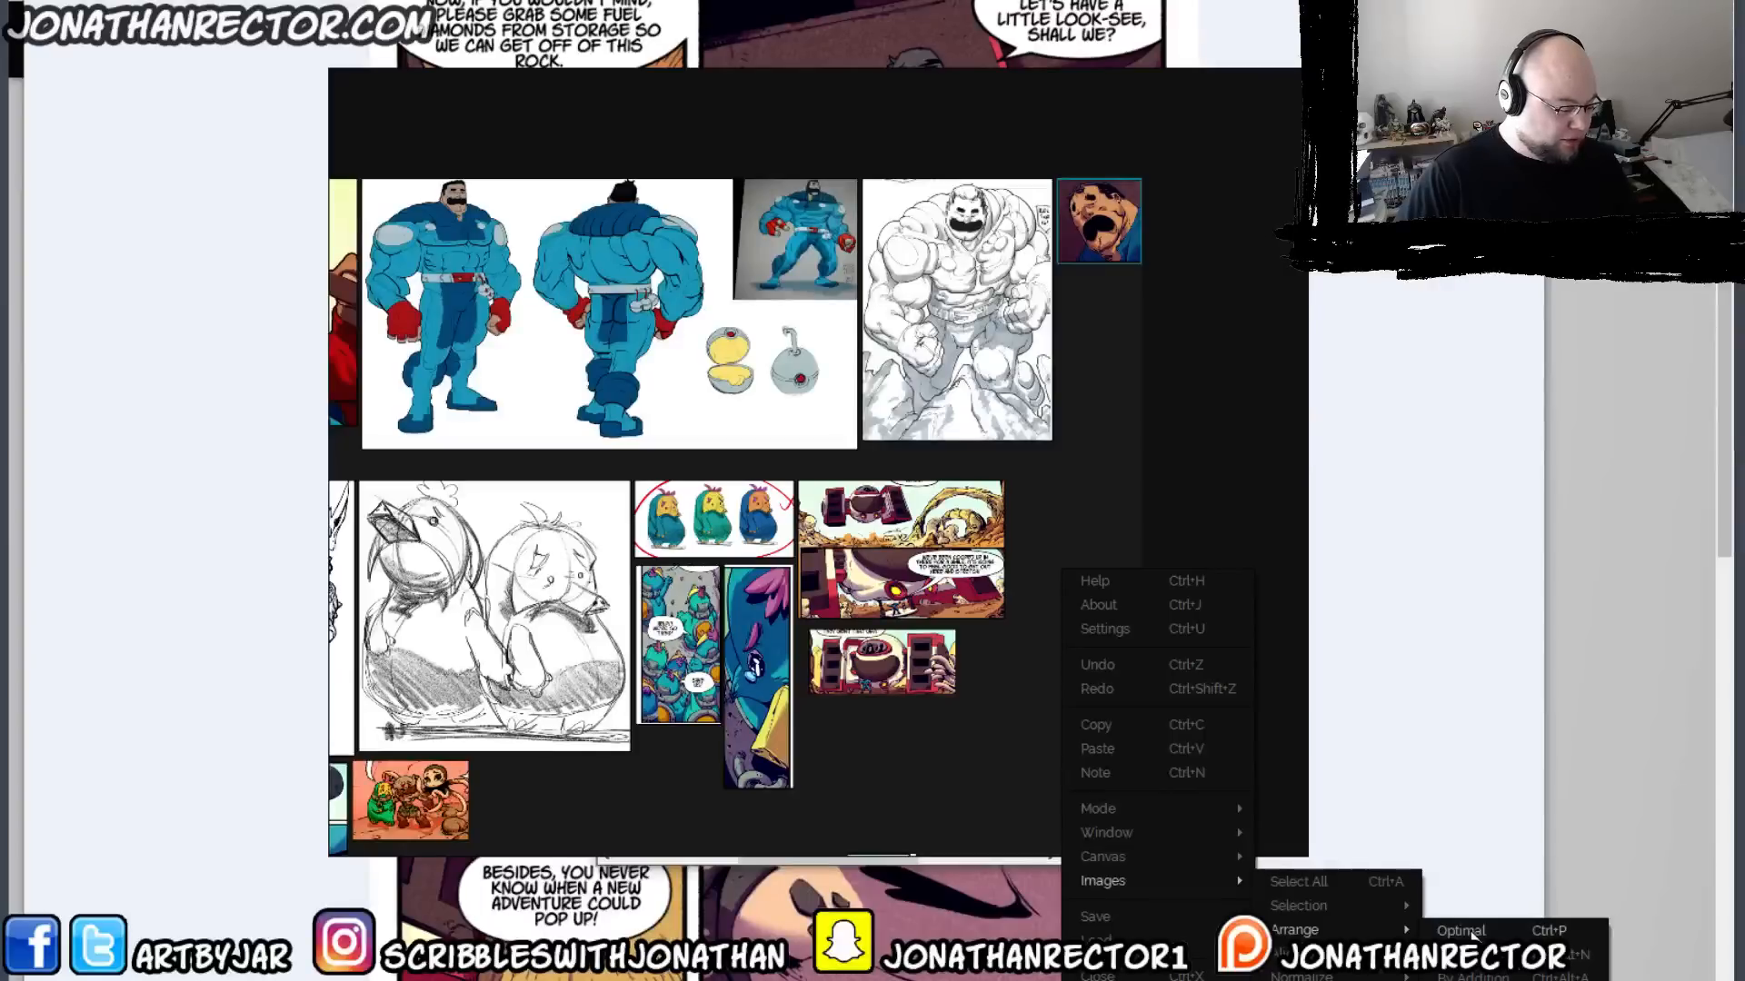
{"action": "left_click", "coordinate": [886, 737]}
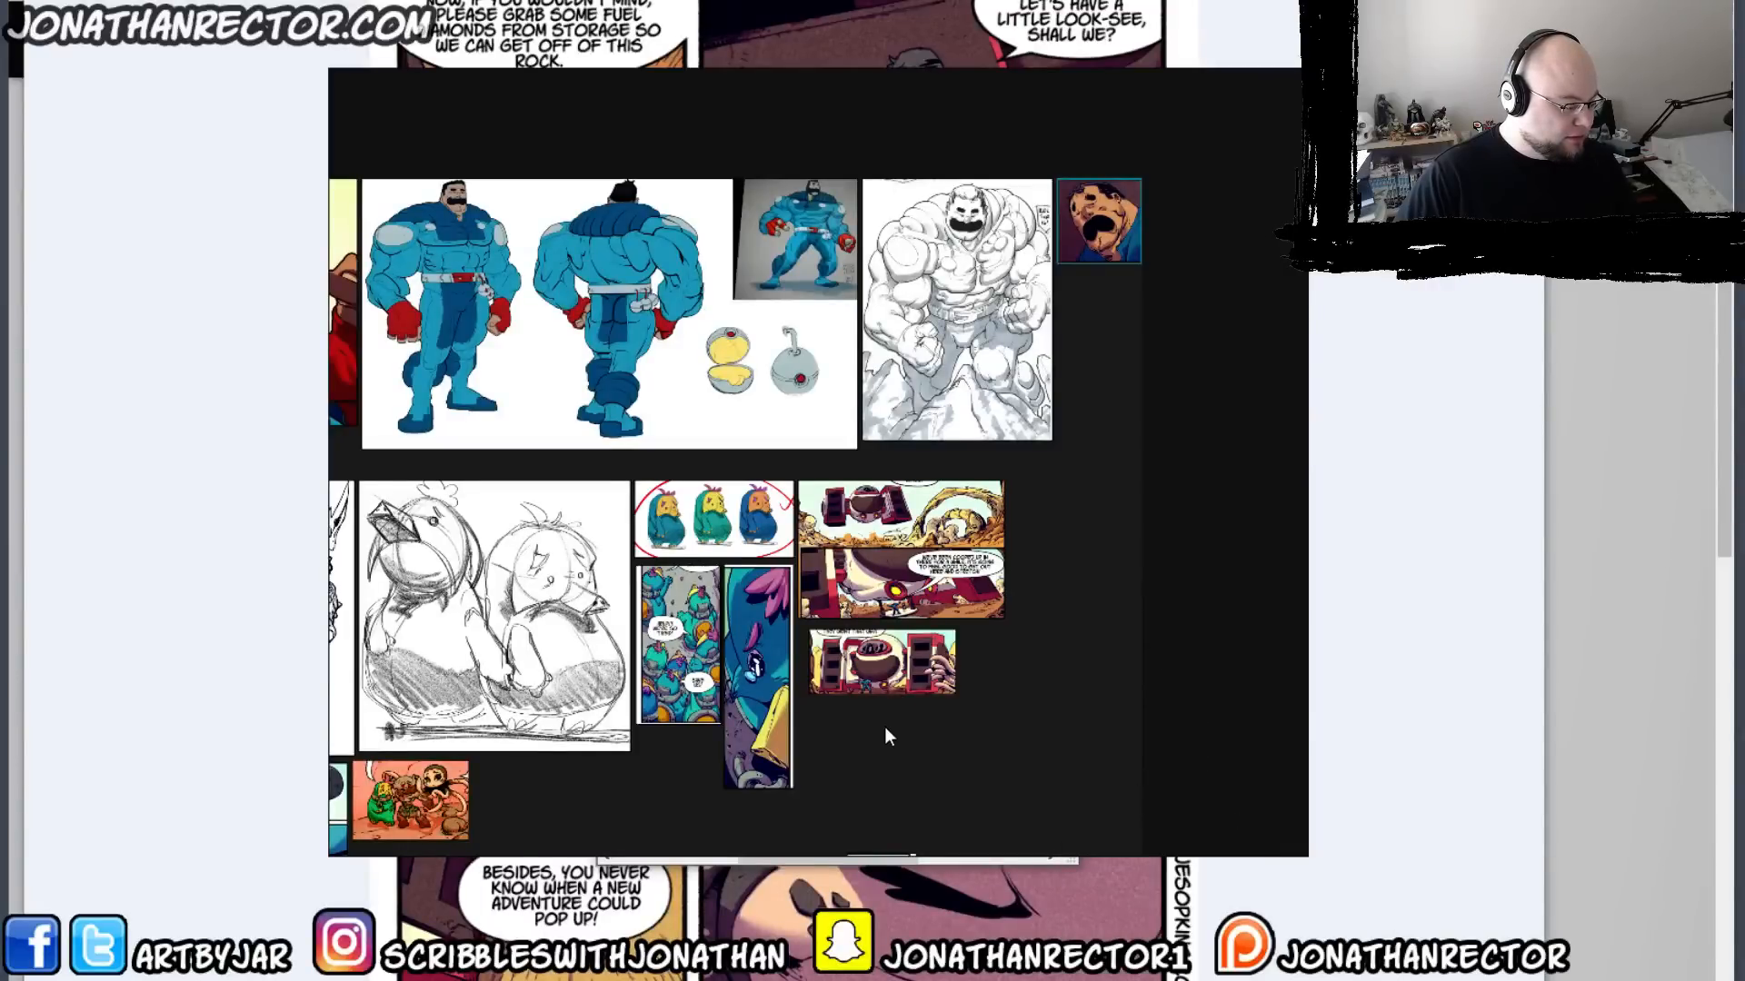
{"action": "right_click", "coordinate": [1054, 502]}
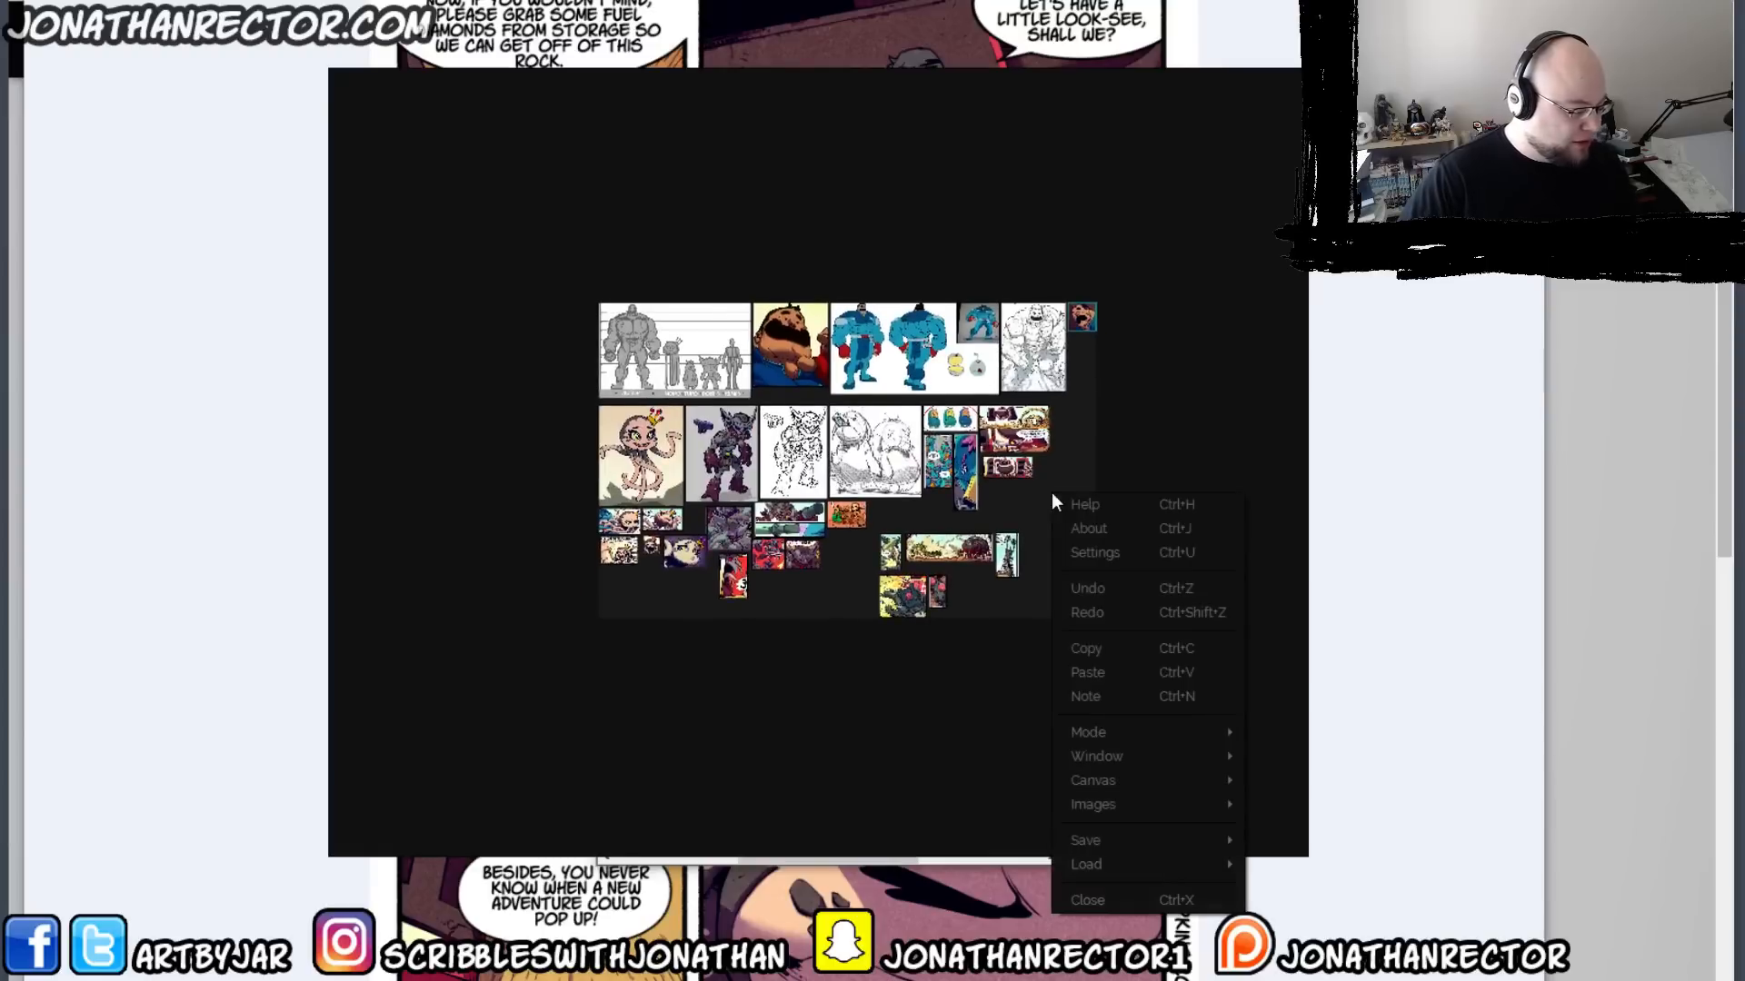
{"action": "mouse_move", "coordinate": [1092, 803]}
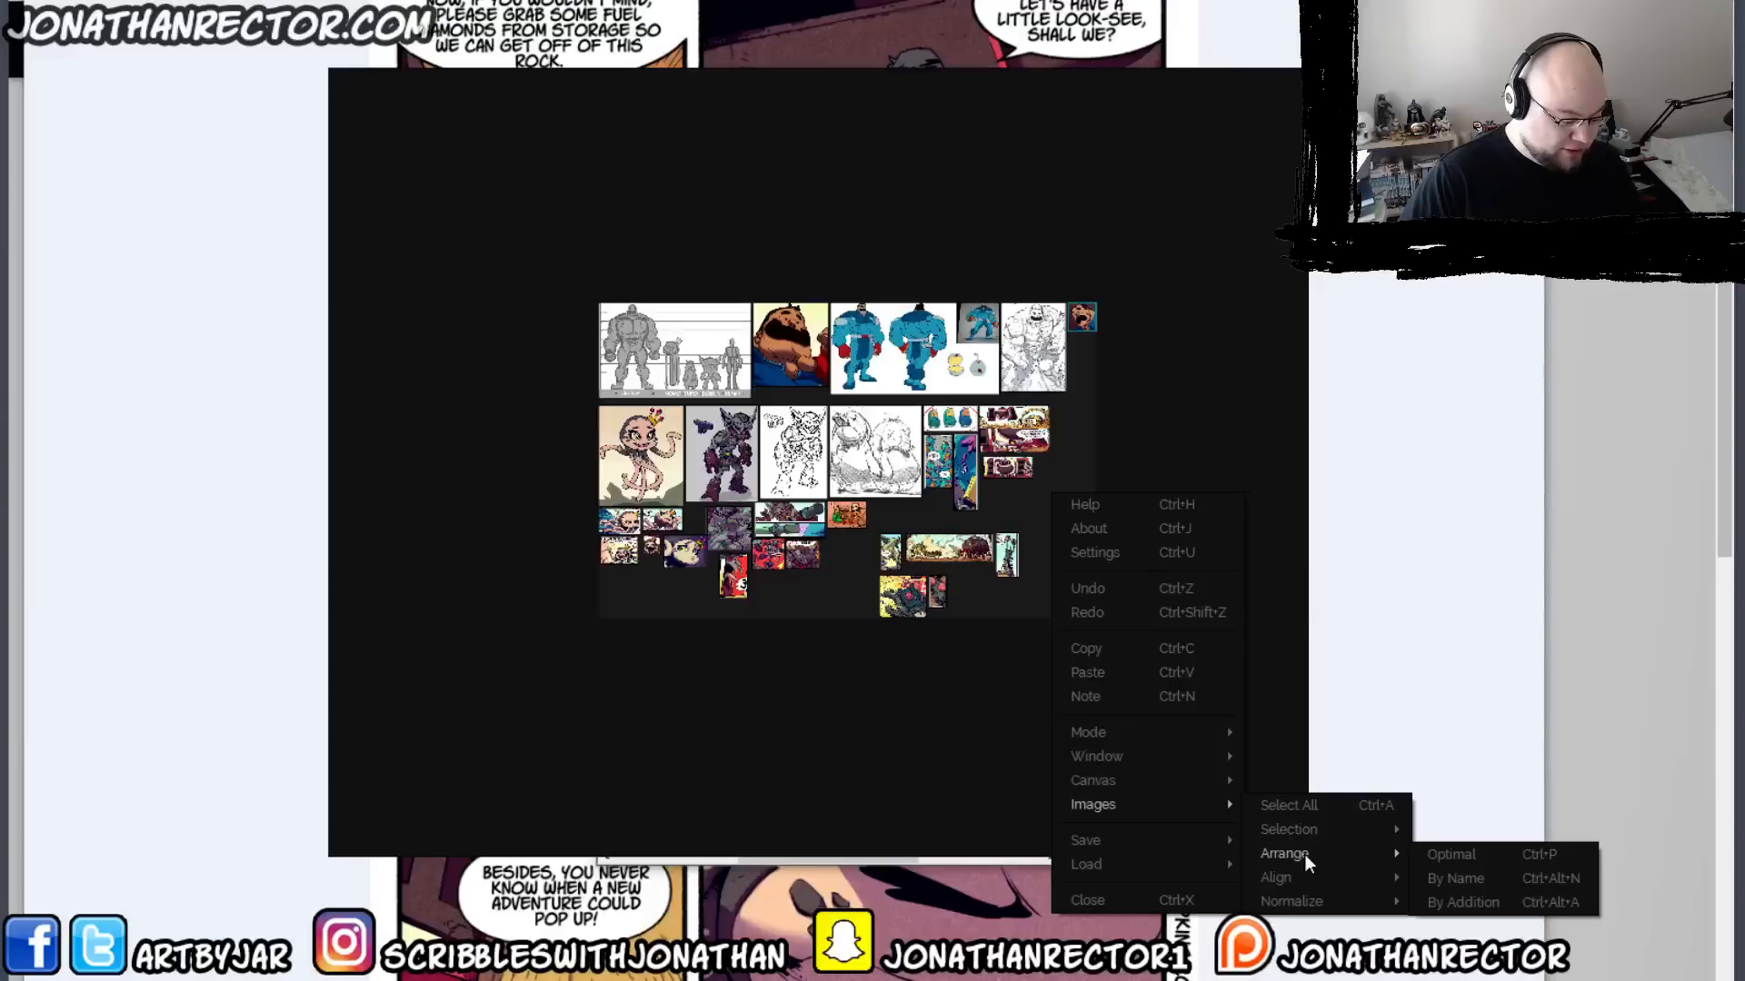
{"action": "mouse_move", "coordinate": [1301, 878]}
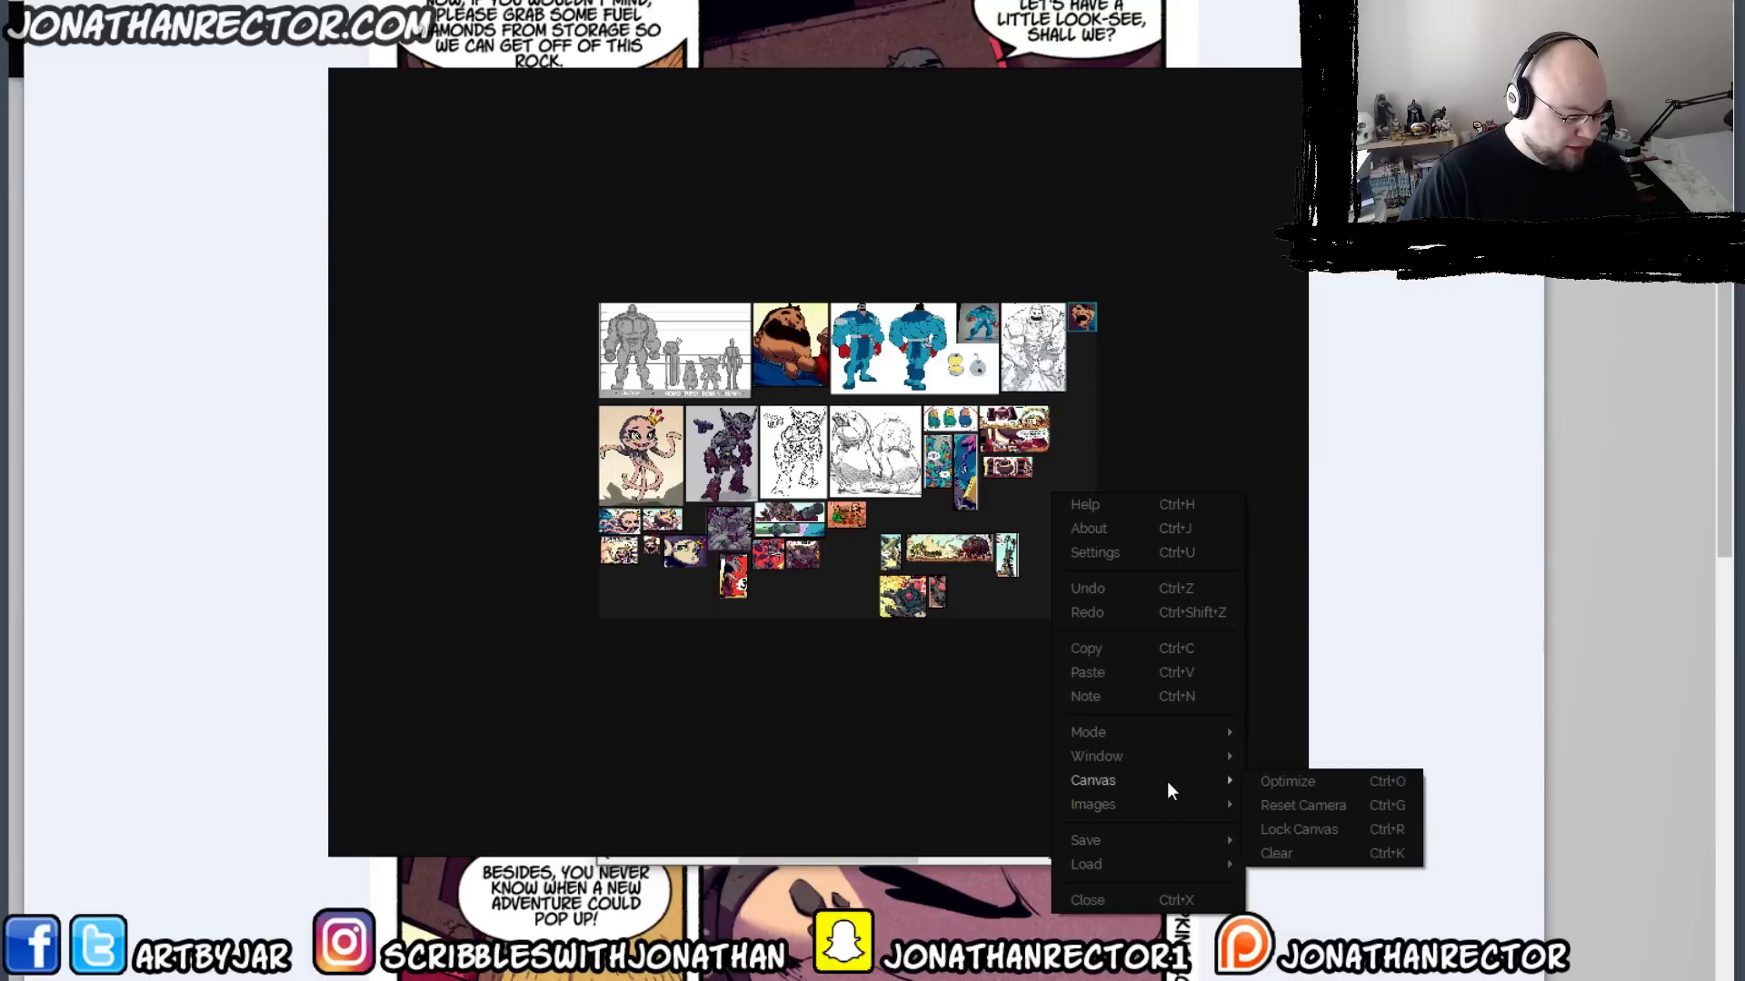
{"action": "left_click", "coordinate": [1276, 791]}
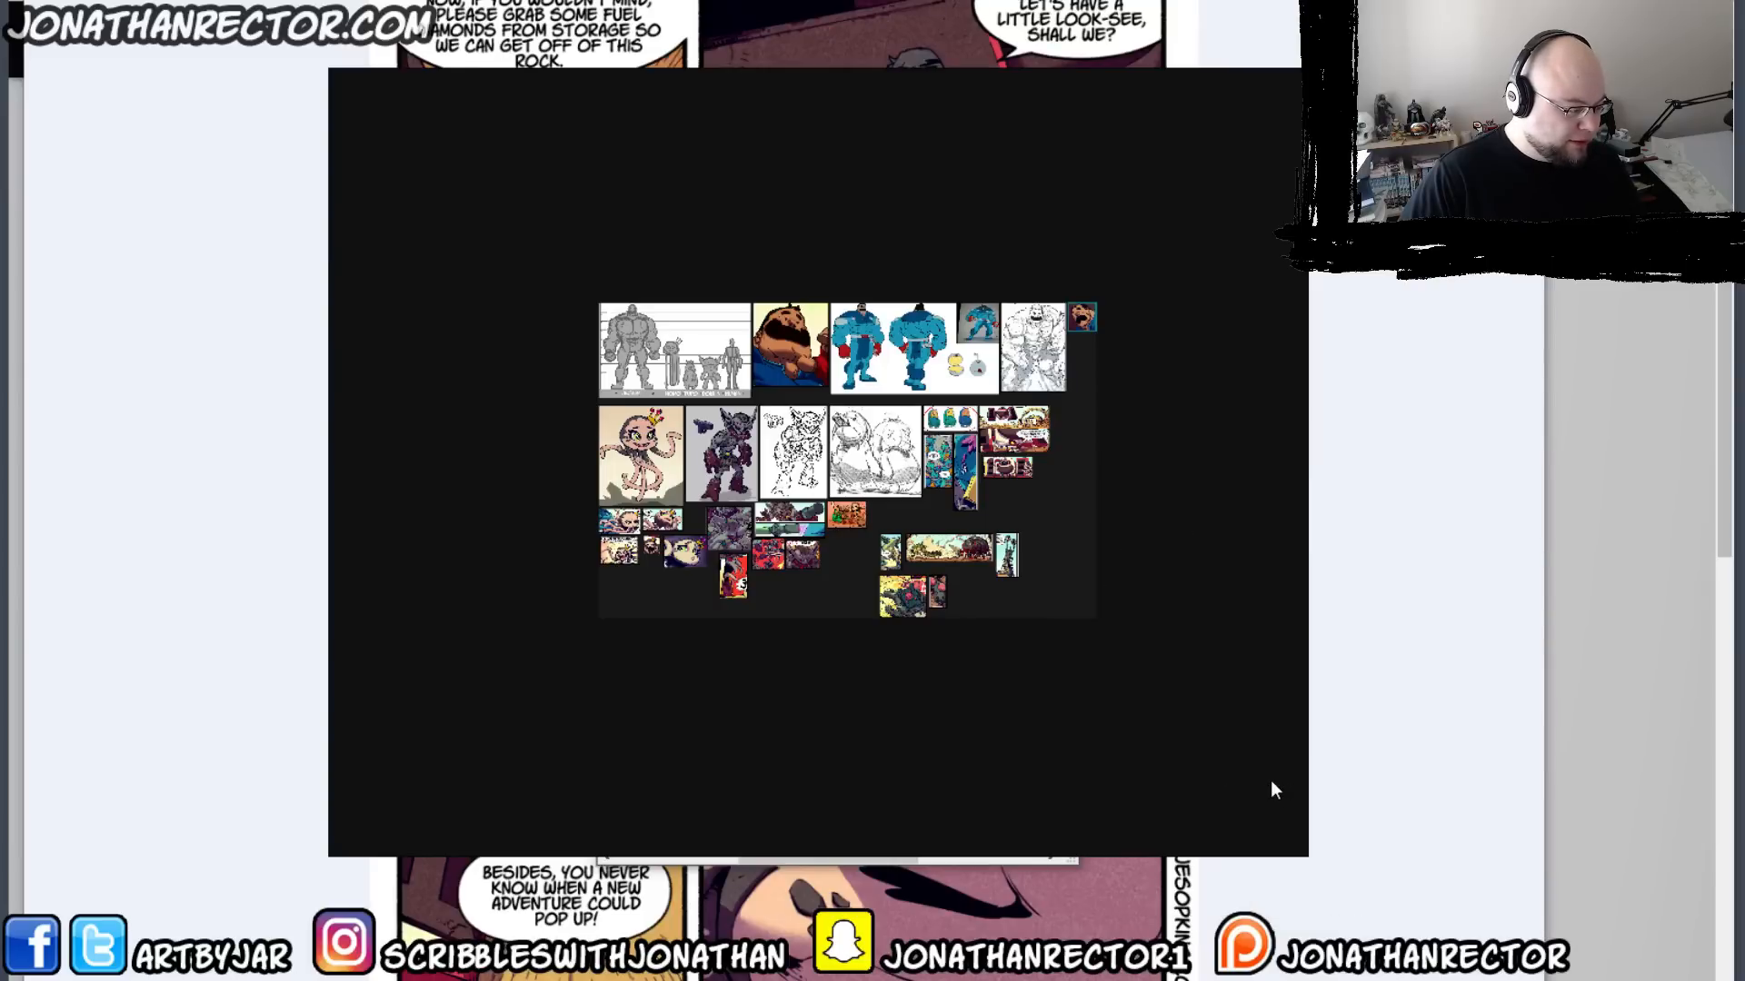
{"action": "mouse_move", "coordinate": [1073, 578]}
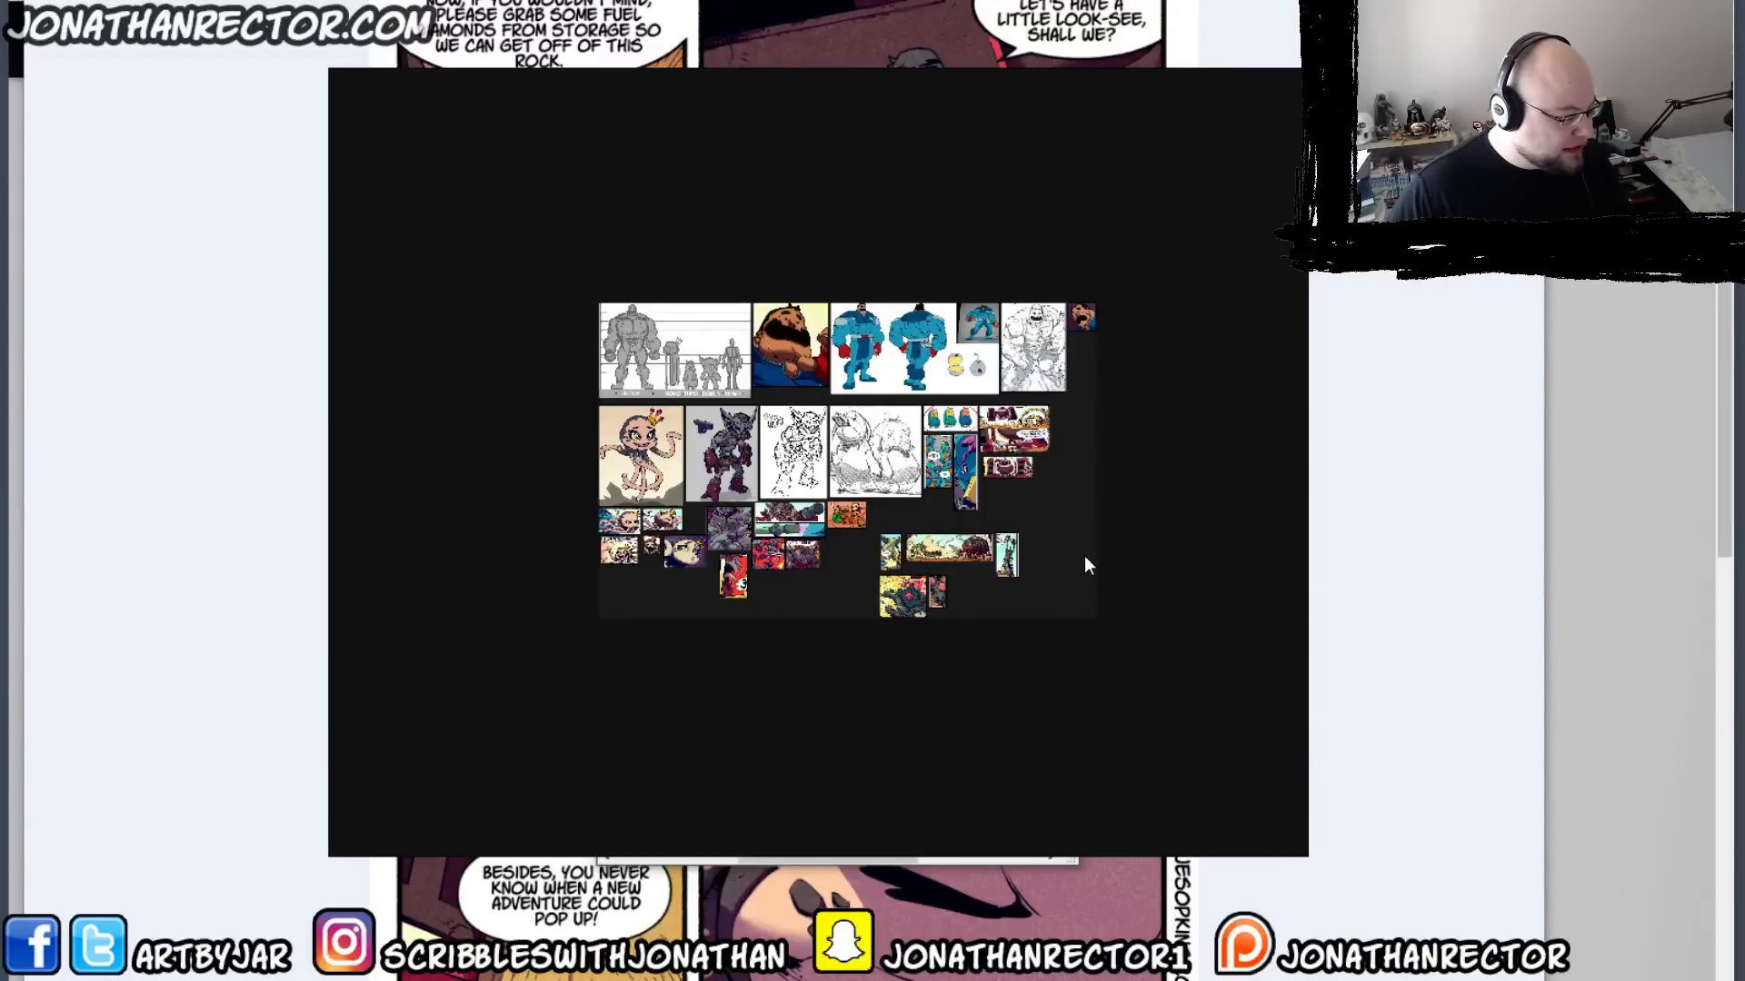
{"action": "right_click", "coordinate": [1085, 566]}
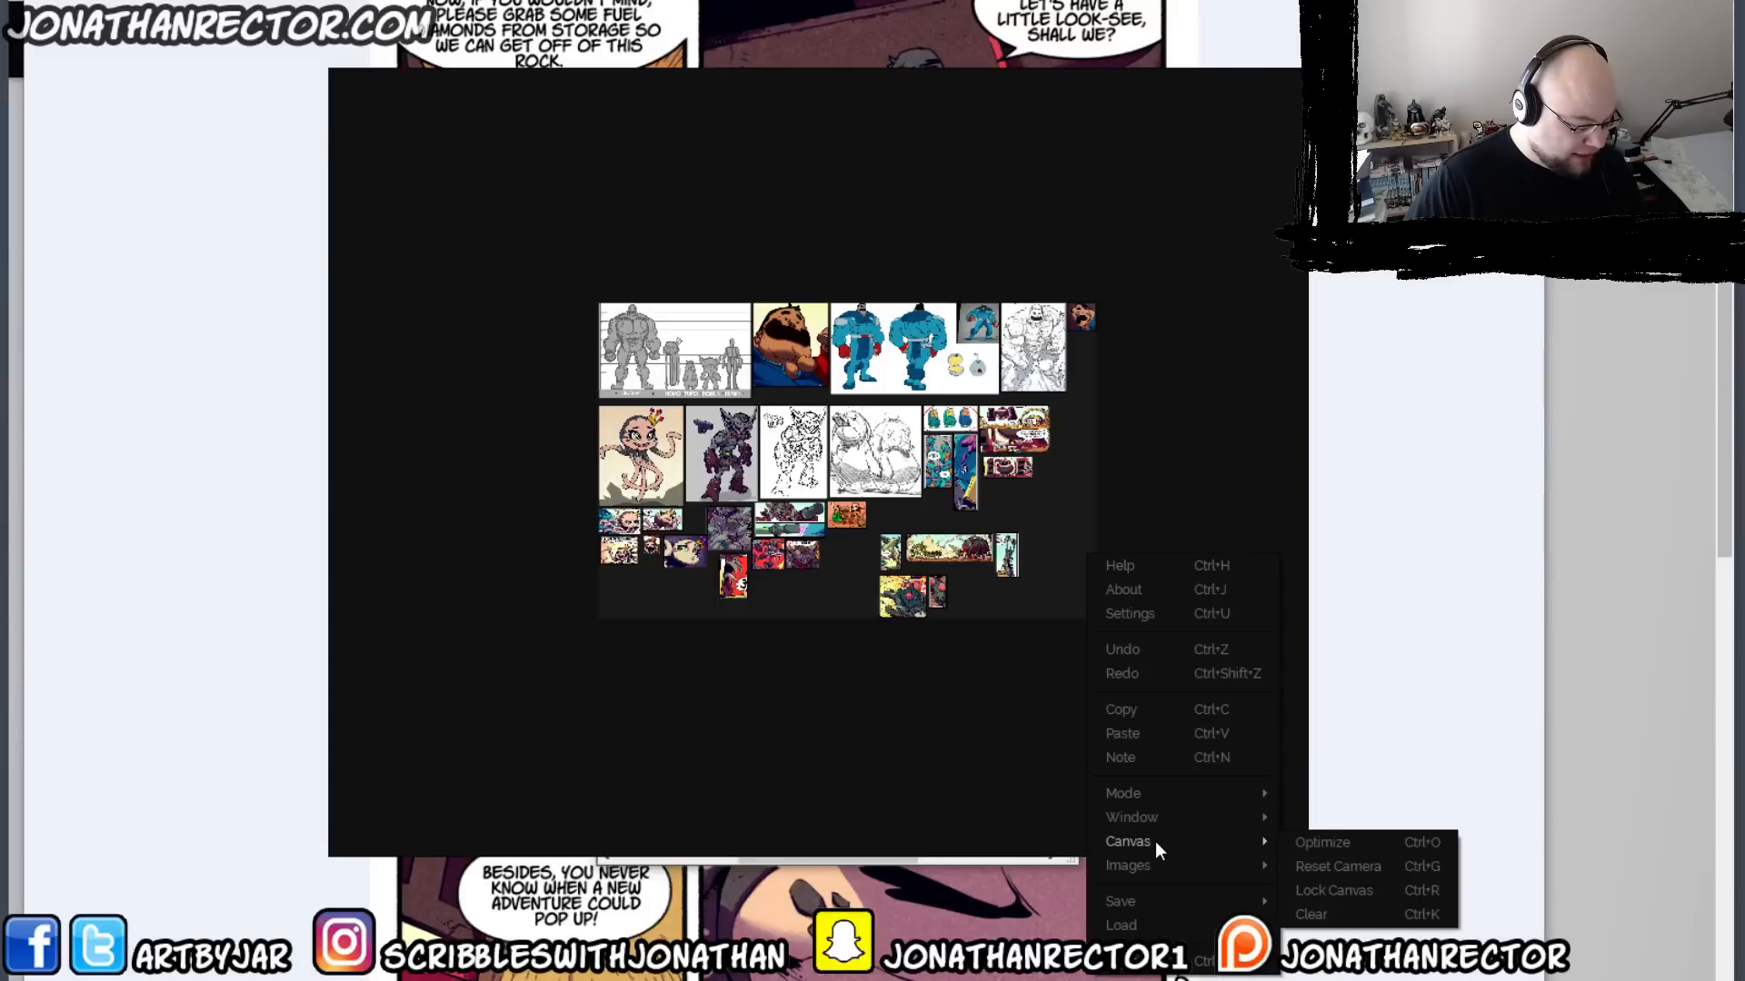
{"action": "mouse_move", "coordinate": [1126, 865]}
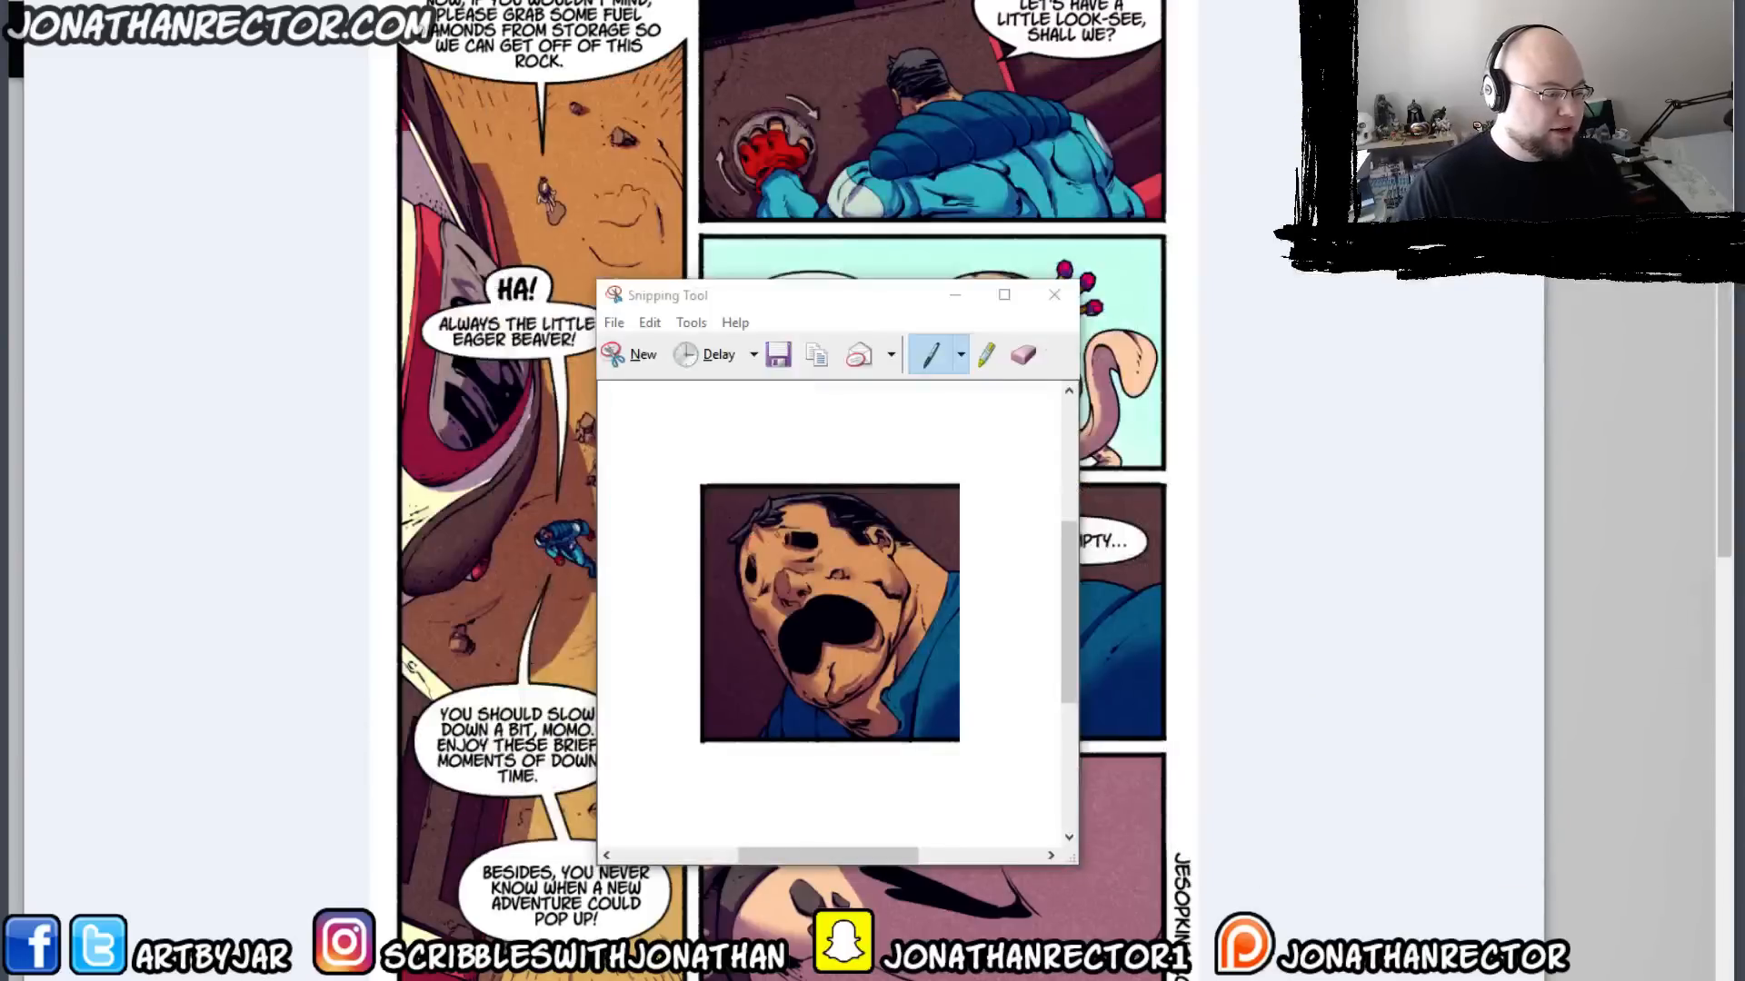
Close the captured face snip so the comic page fills the screen
{"action": "left_click", "coordinate": [1054, 294]}
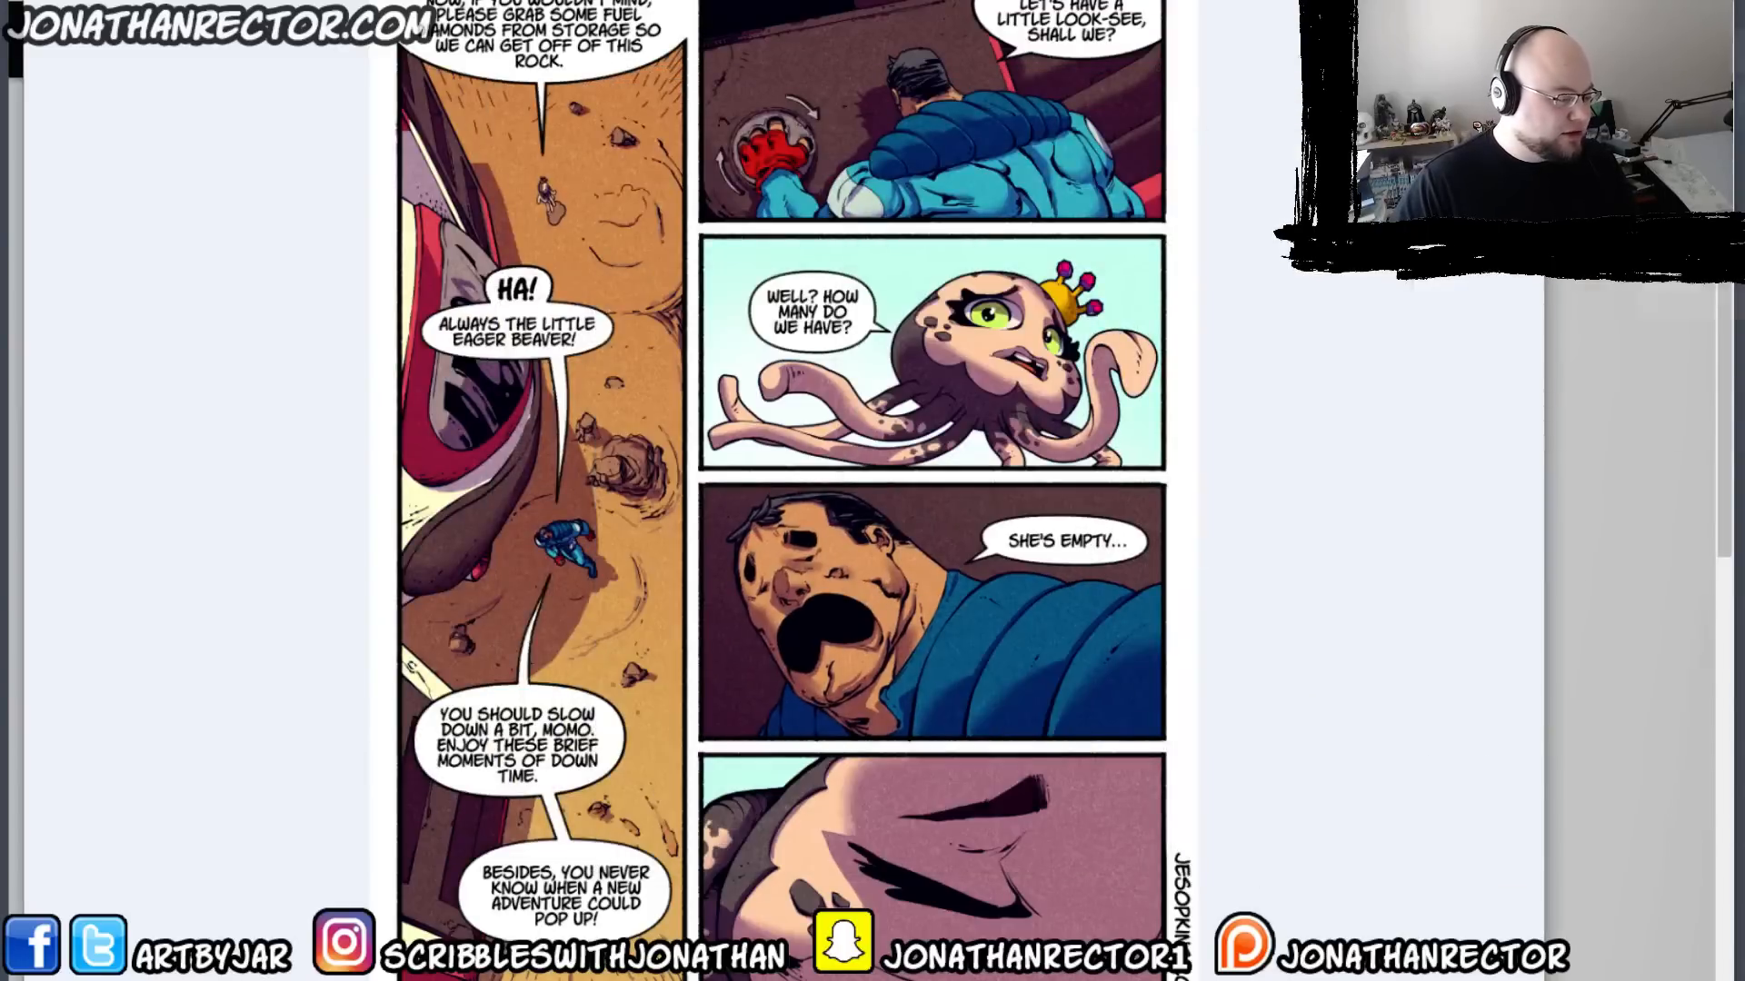